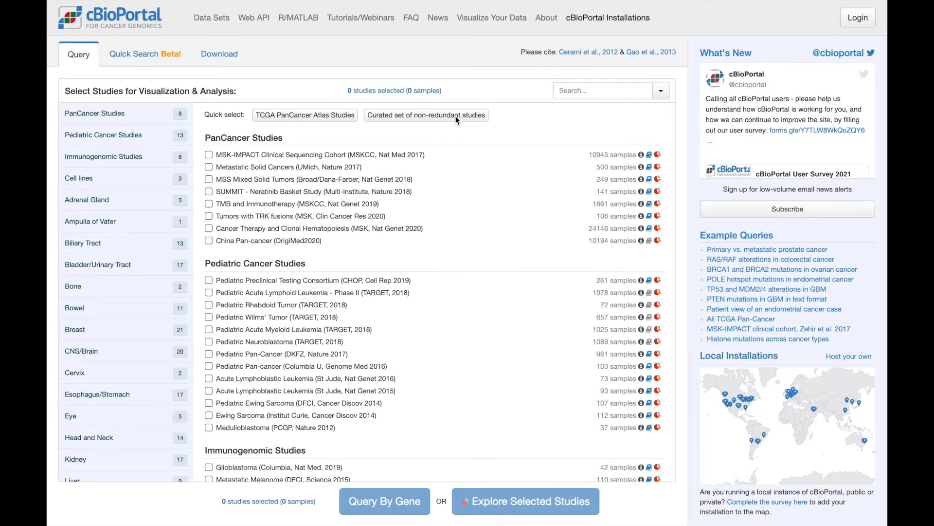
Select Brain Lower Grade Glioma (TCGA, PanCancer Atlas) under CNS/Brain and explore its summary.
{"action": "left_click", "coordinate": [81, 350]}
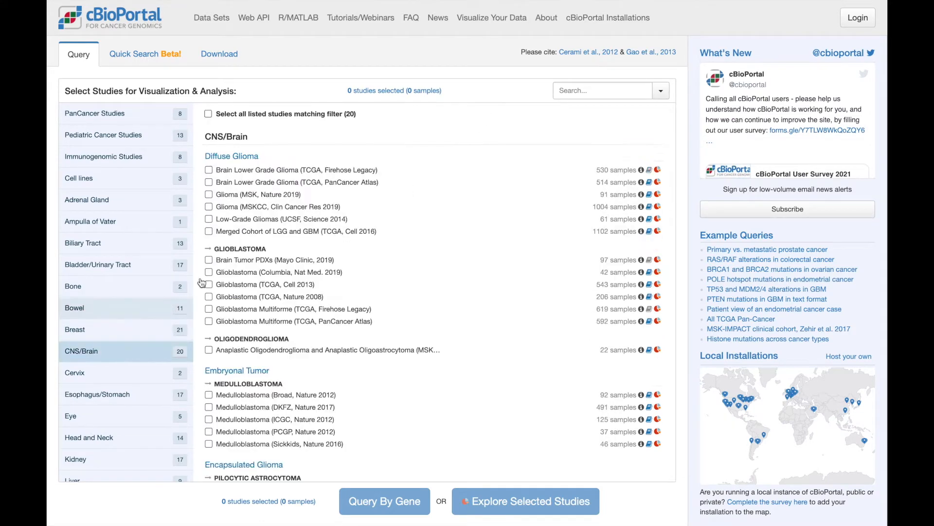
{"action": "left_click", "coordinate": [209, 182]}
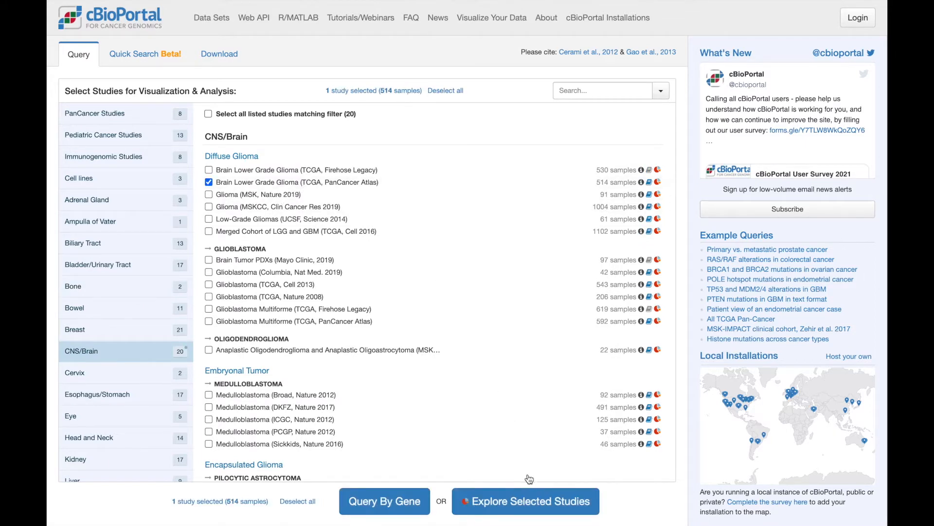
{"action": "left_click", "coordinate": [525, 501]}
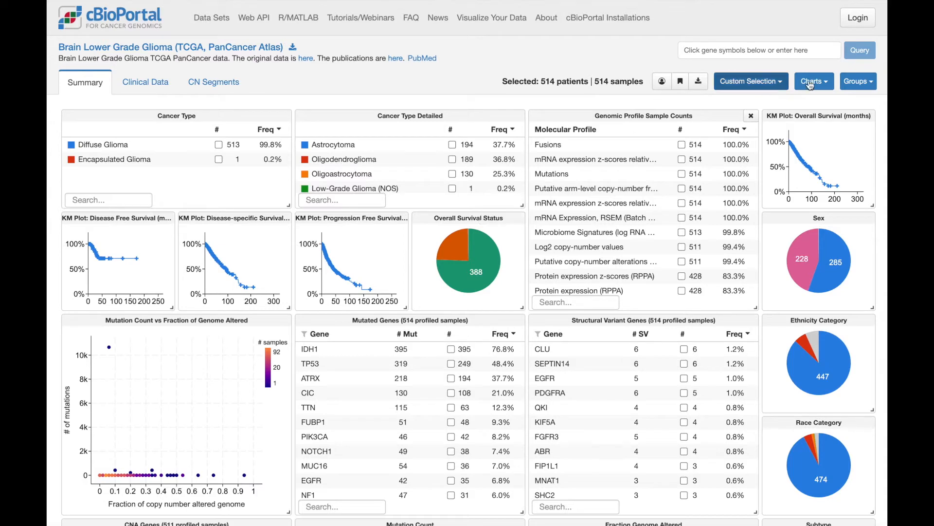
Add a gene-specific chart for EGFR, choosing its mRNA Expression RSEM profile.
{"action": "left_click", "coordinate": [811, 81]}
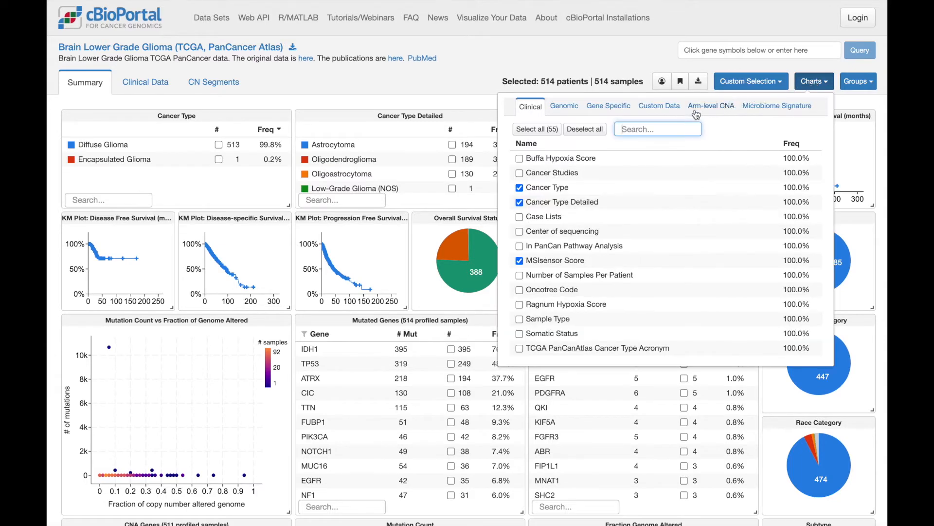
{"action": "left_click", "coordinate": [607, 106]}
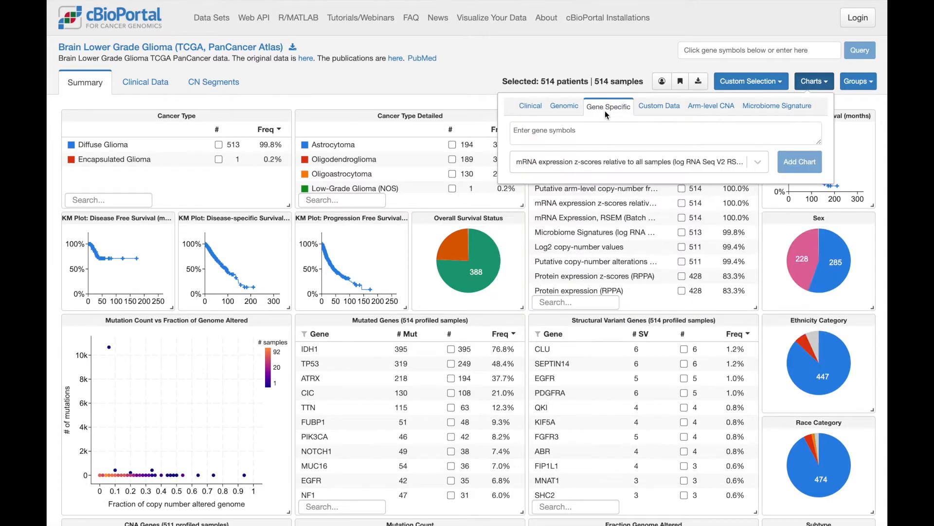
{"action": "type", "text": "egfr"}
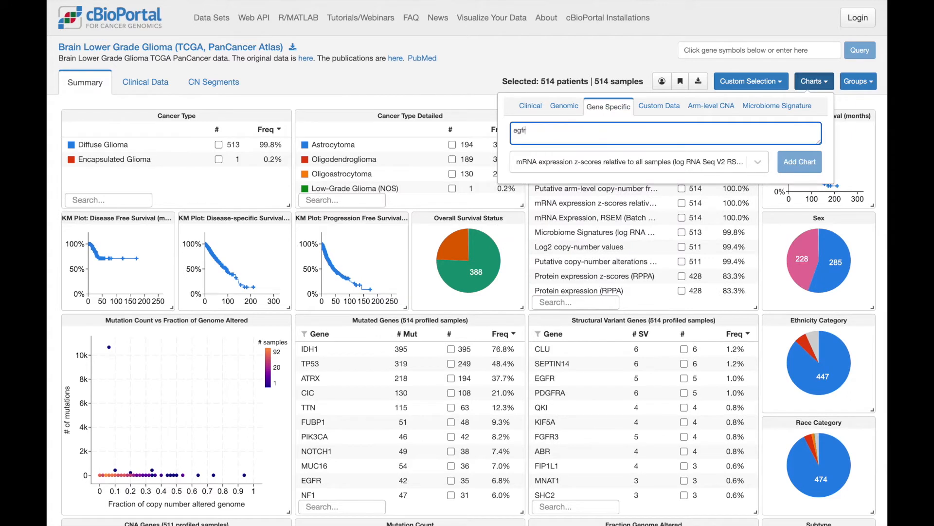
{"action": "type", "text": "egfr"}
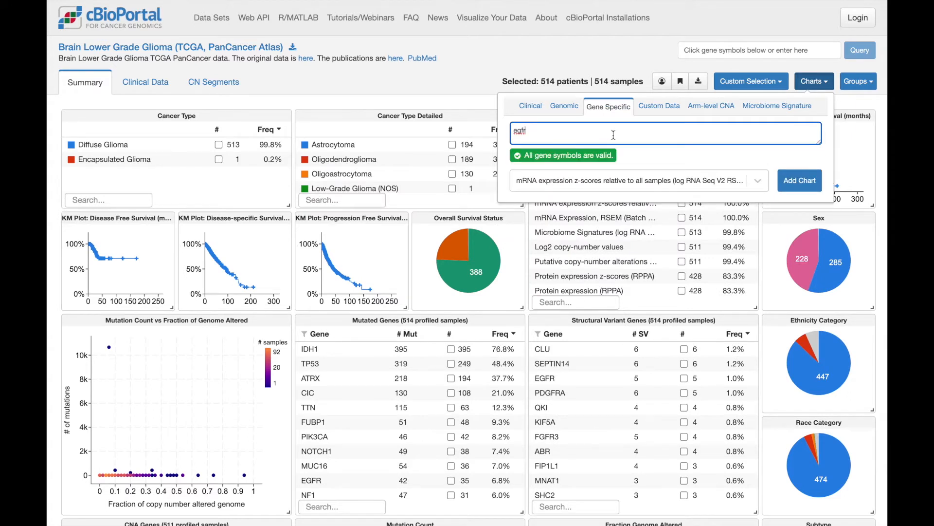
{"action": "left_click", "coordinate": [758, 181]}
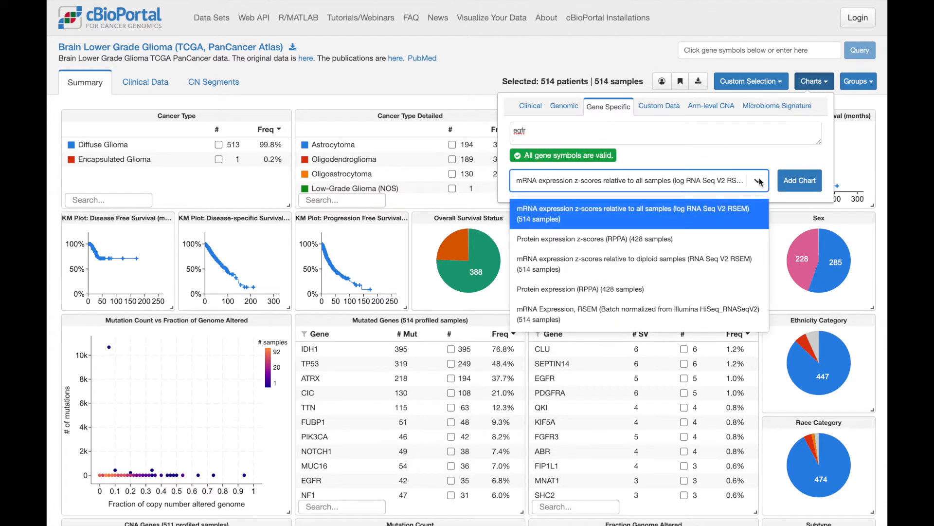
{"action": "mouse_move", "coordinate": [637, 314]}
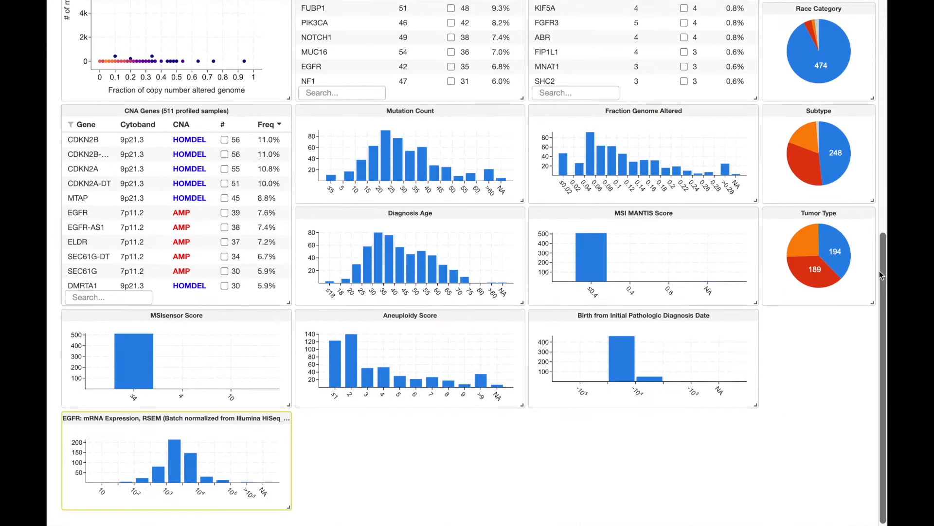
{"action": "scroll", "scroll_direction": "down", "scroll_amount": 3}
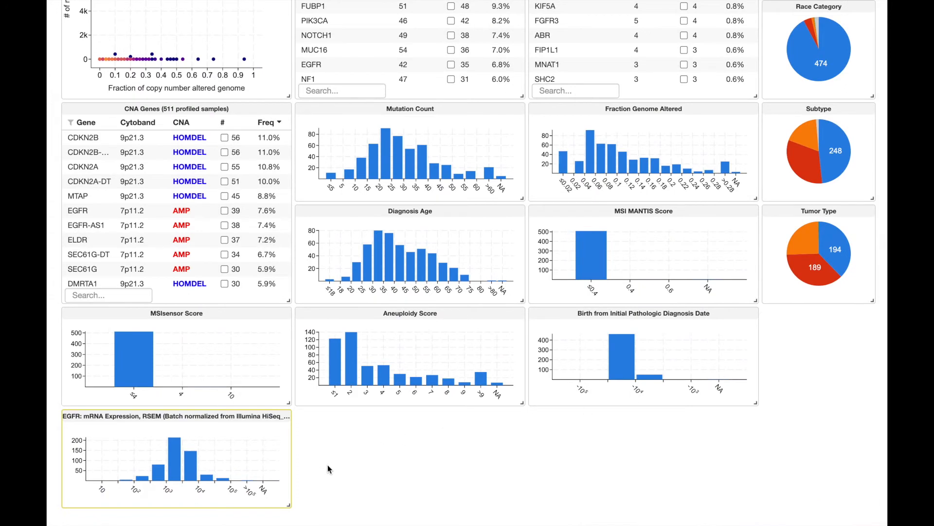
{"action": "mouse_move", "coordinate": [316, 489]}
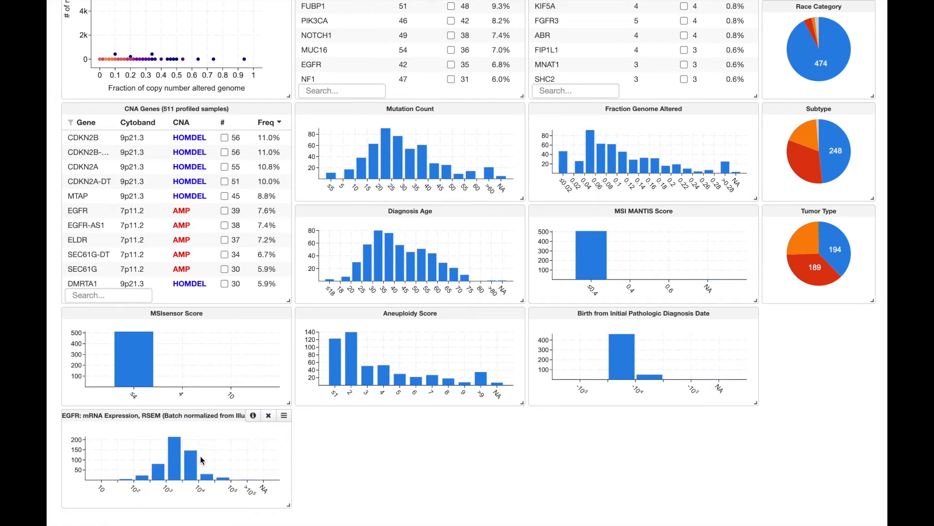
{"action": "left_click_drag", "start_coordinate": [201, 459], "coordinate": [253, 471]}
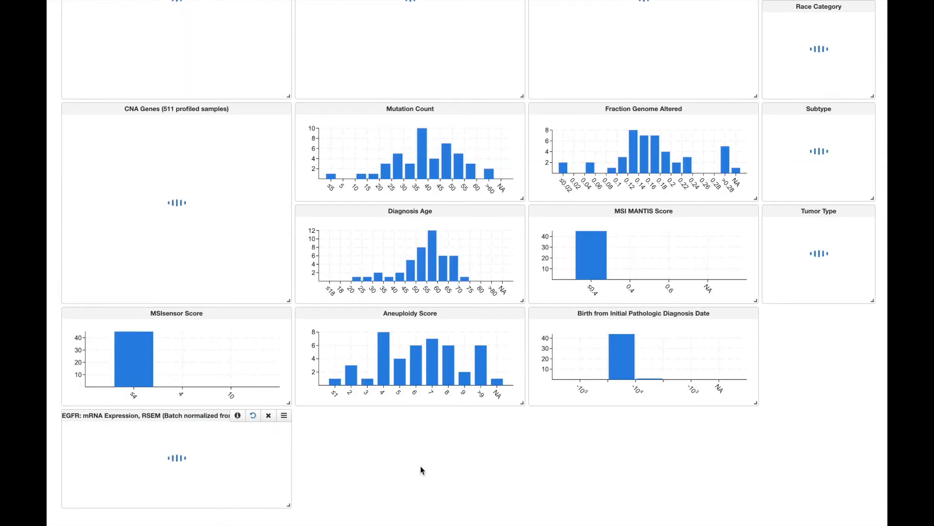
{"action": "scroll", "scroll_direction": "up", "scroll_amount": 3}
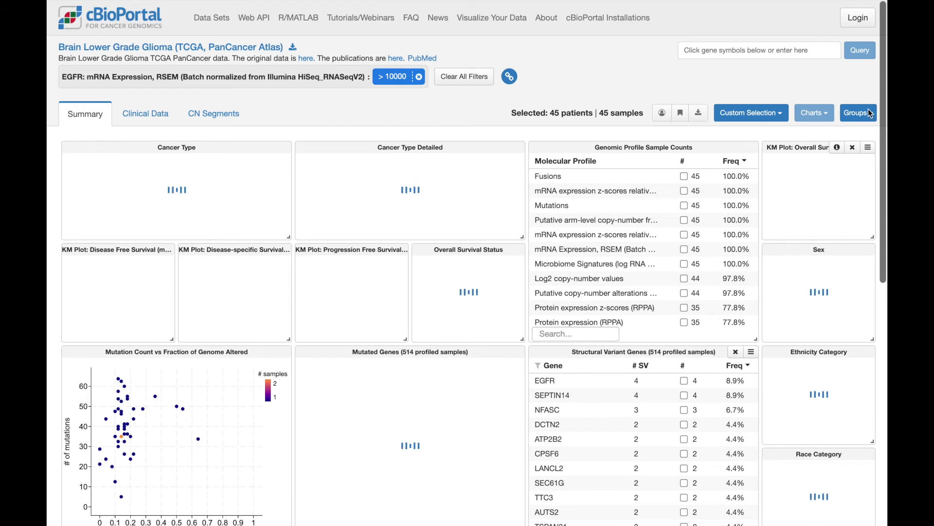
{"action": "left_click", "coordinate": [857, 113]}
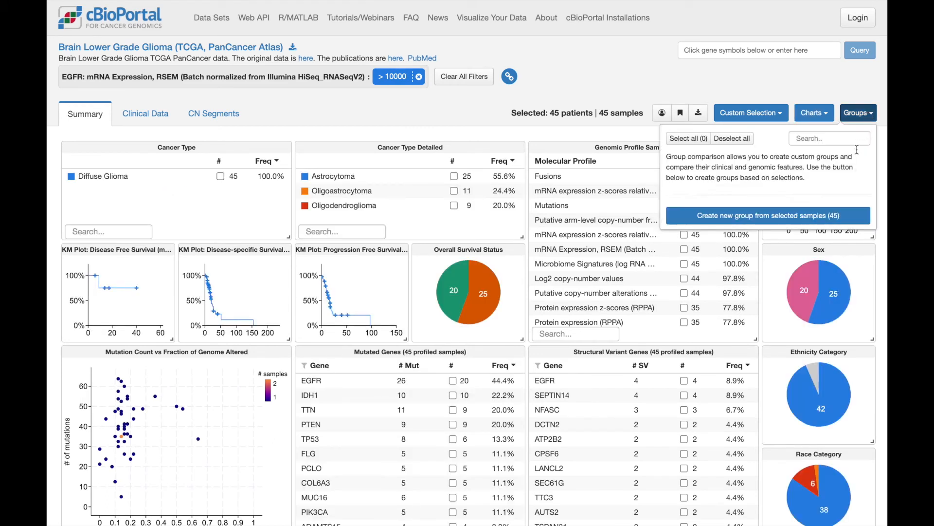
{"action": "mouse_move", "coordinate": [856, 218]}
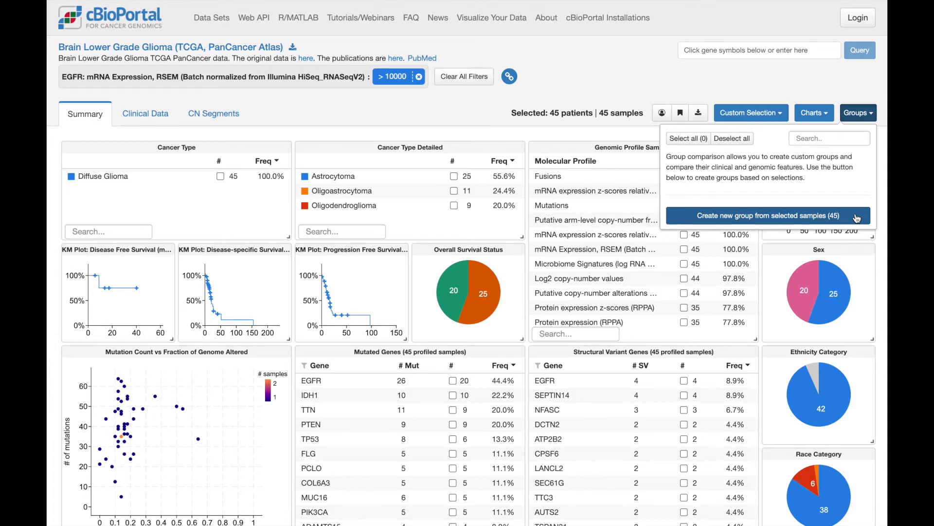
{"action": "mouse_move", "coordinate": [576, 91]}
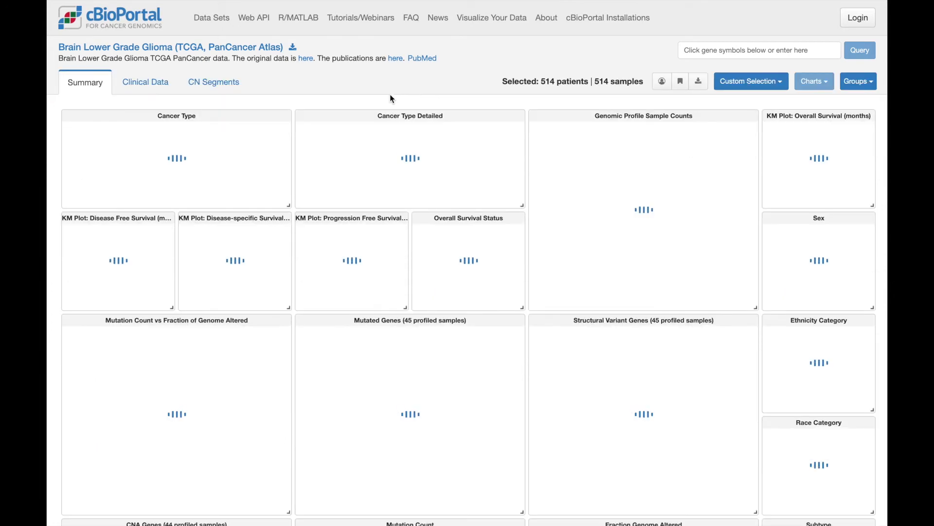
Start a group comparison from the EGFR expression chart, split into quartiles.
{"action": "scroll", "scroll_direction": "down", "scroll_amount": 3}
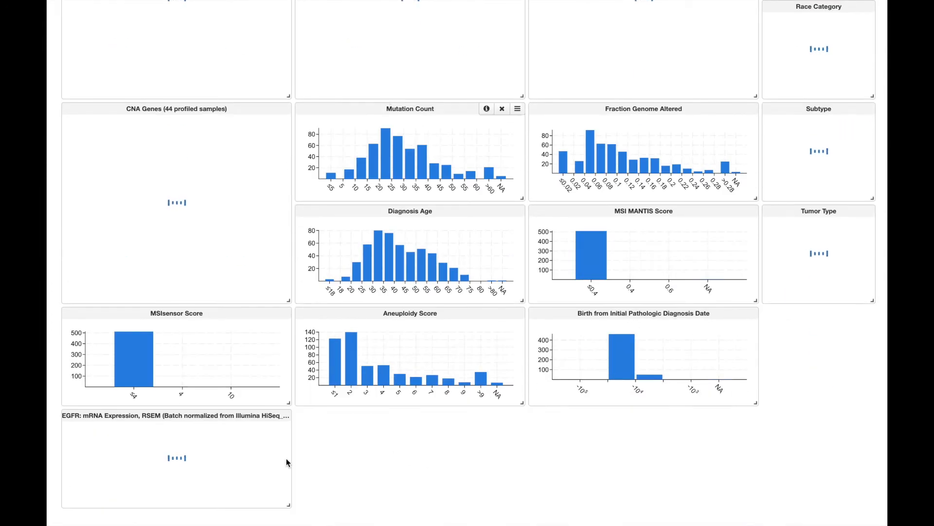
{"action": "left_click", "coordinate": [284, 416]}
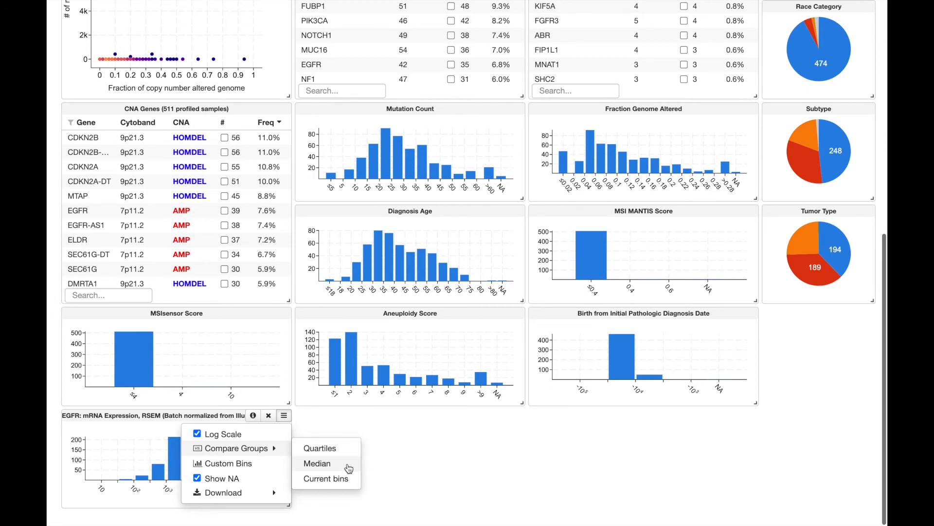
{"action": "mouse_move", "coordinate": [326, 479]}
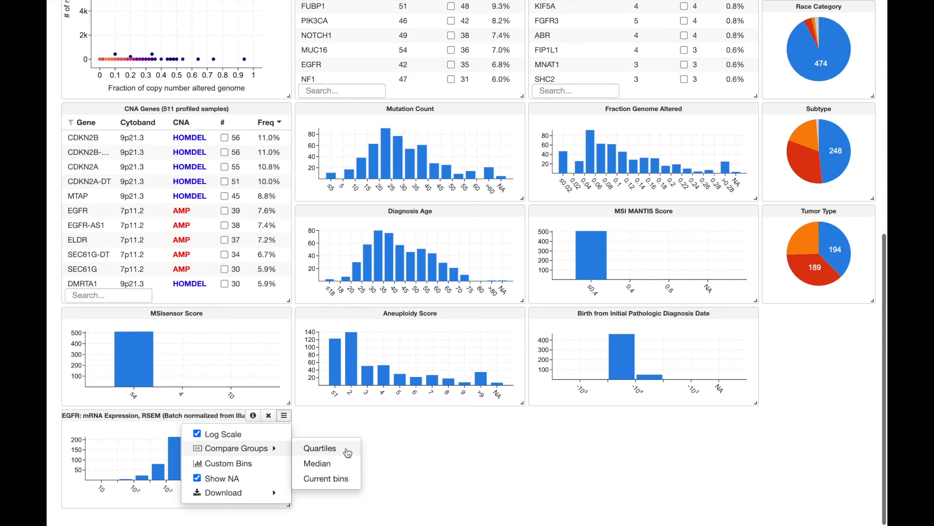
{"action": "left_click", "coordinate": [320, 448]}
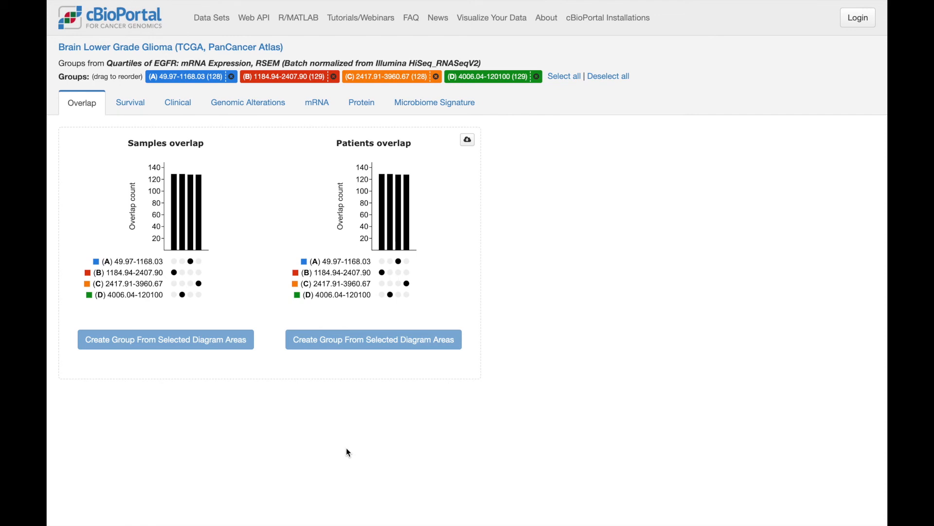
{"action": "mouse_move", "coordinate": [238, 248]}
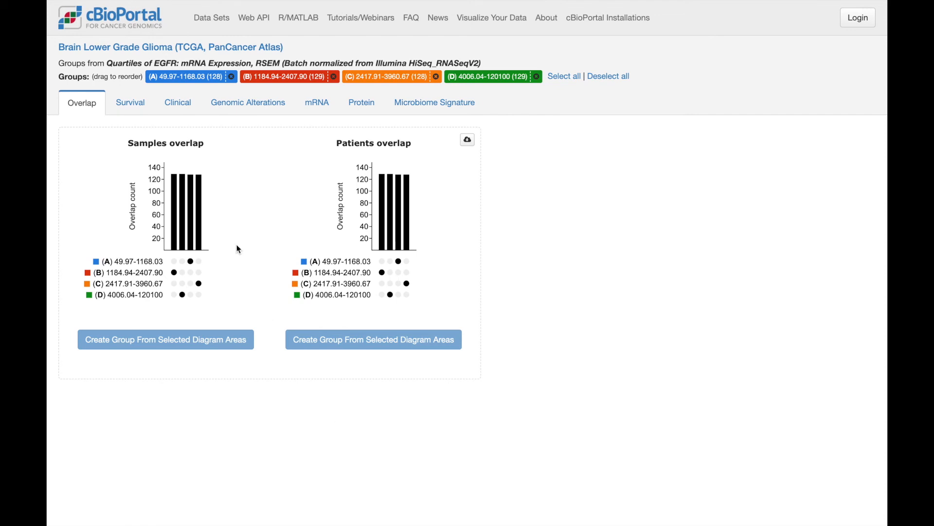
Show overall survival curves for the four EGFR quartile groups.
{"action": "left_click", "coordinate": [130, 103]}
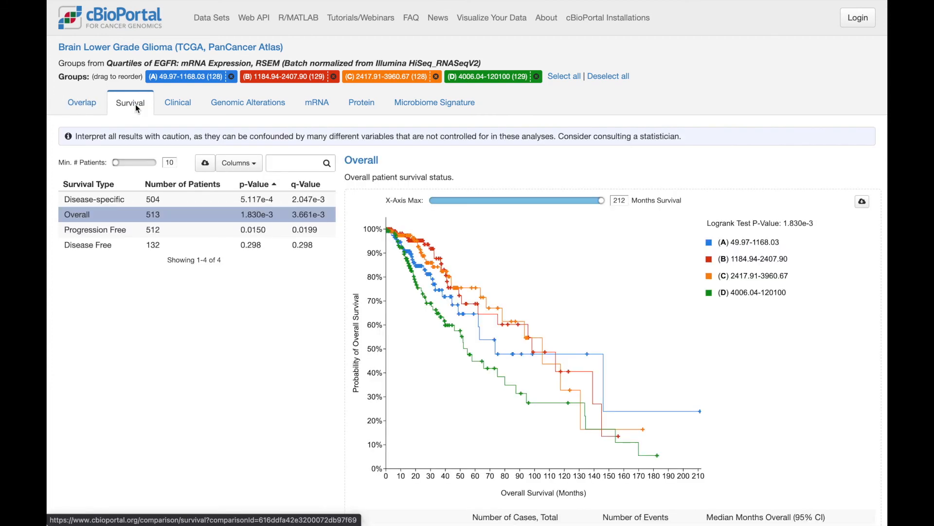
{"action": "mouse_move", "coordinate": [291, 76]}
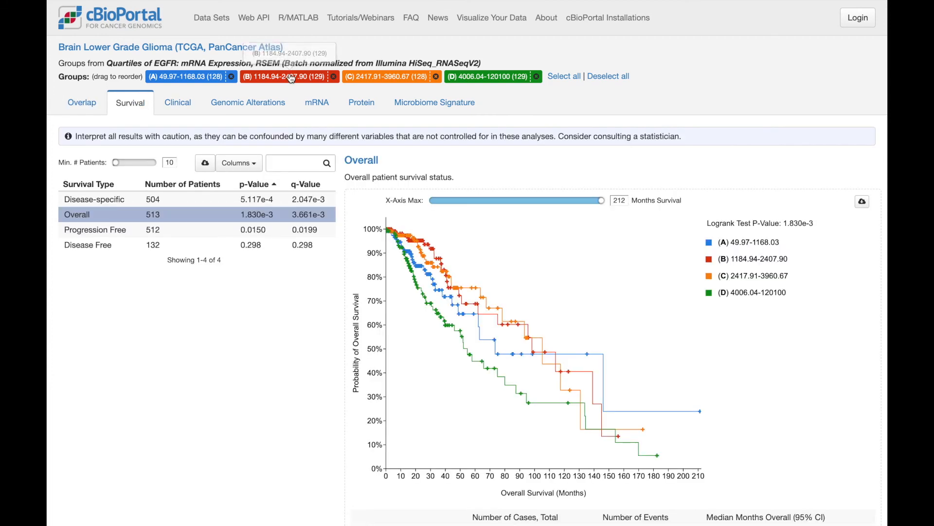